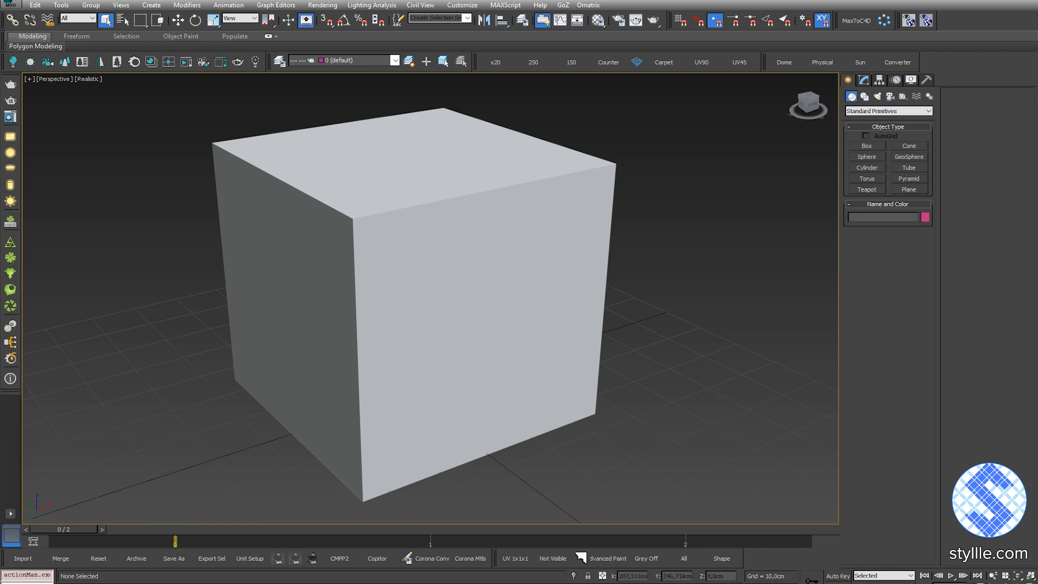
Step: Add a planar UVW Map modifier to the plane and Bitmap Fit it to the box photo
left_click(461, 4)
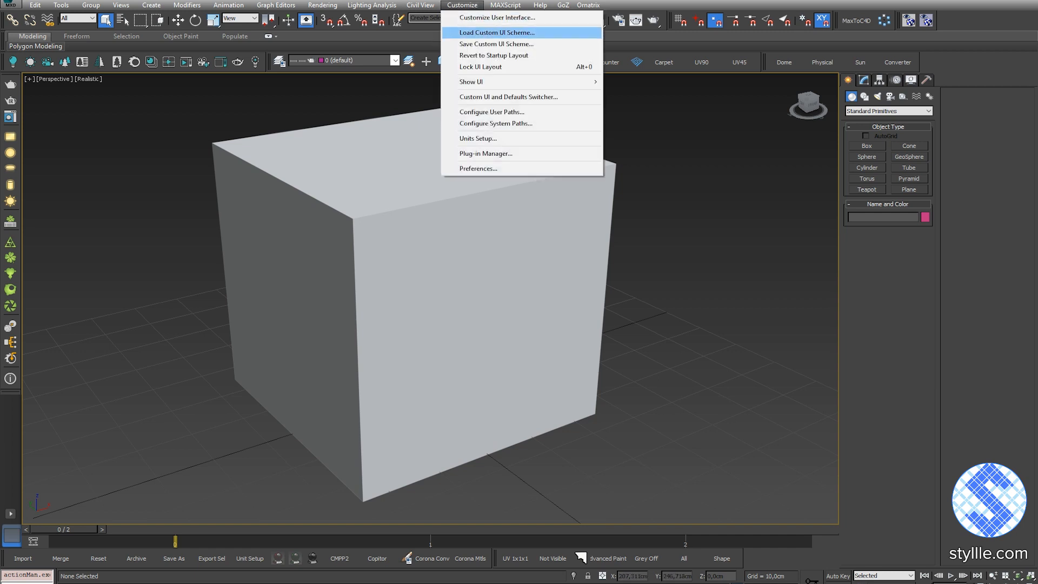
left_click(477, 138)
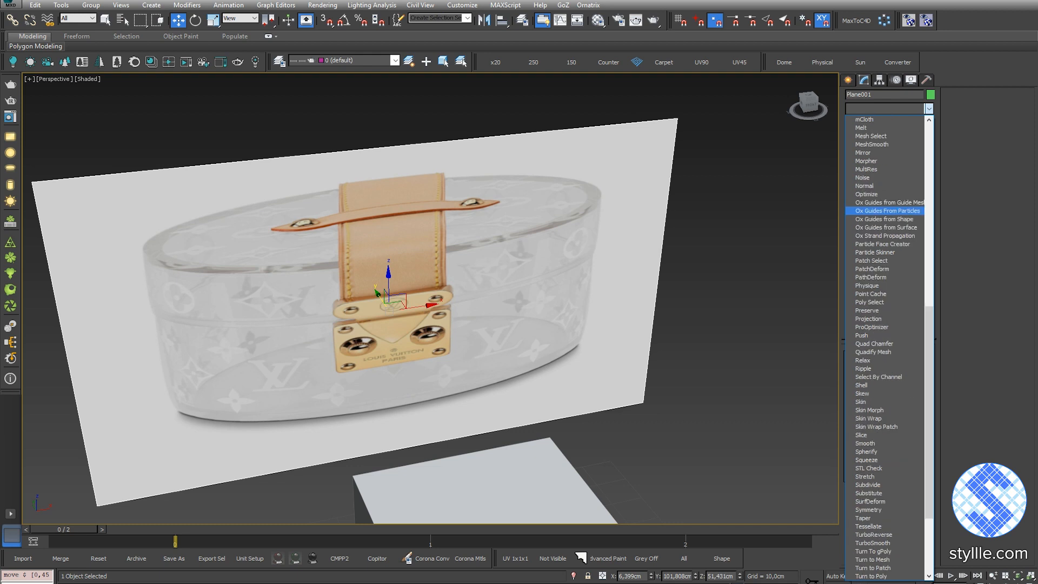
scroll("down", 3)
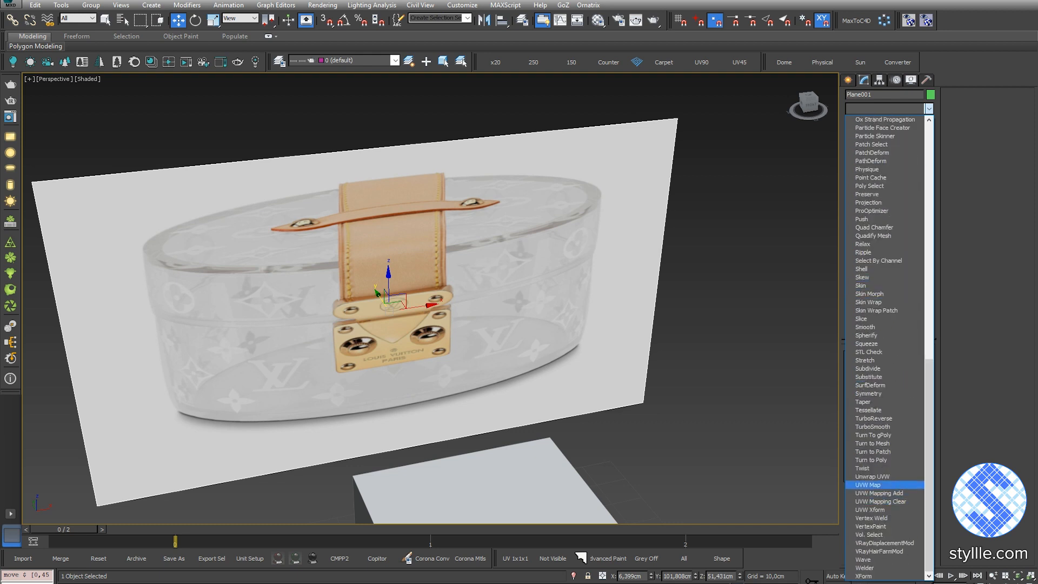
left_click(869, 484)
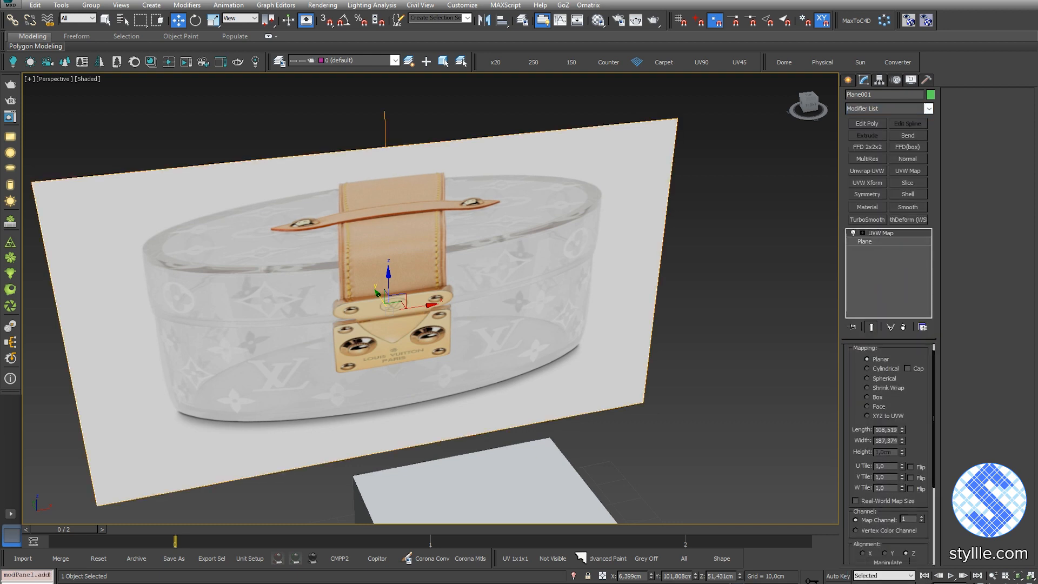
scroll("down", 3)
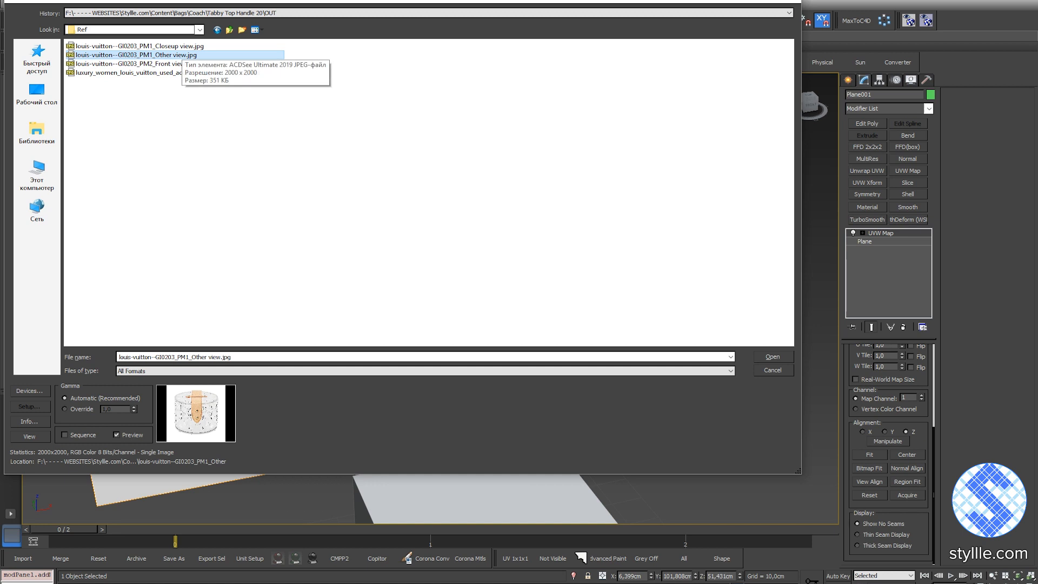
left_click(770, 356)
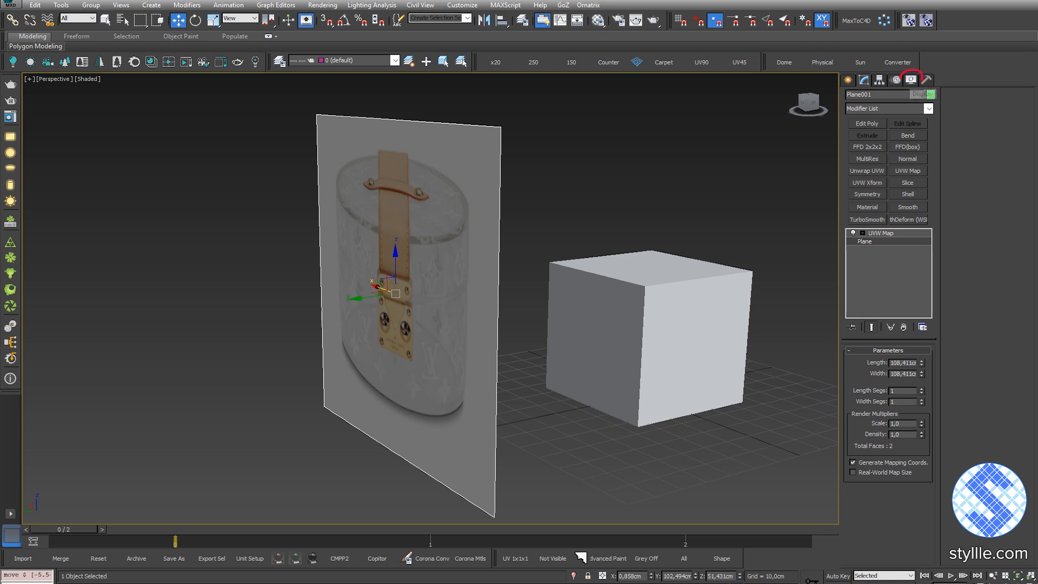
Step: Bring up the Display tab of the Command Panel for the plane
left_click(911, 79)
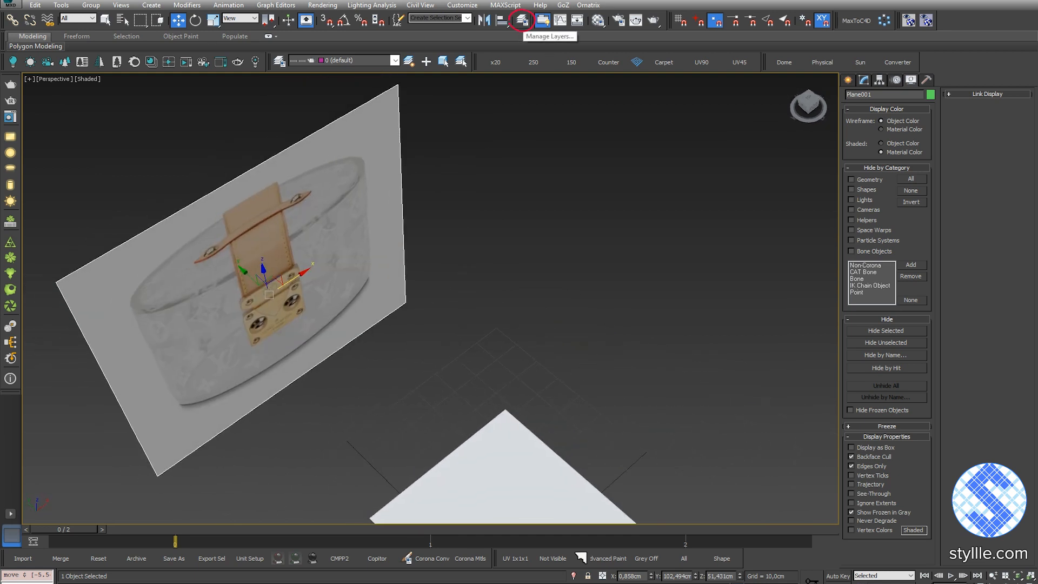
Step: Create a new layer holding the selected plane and name it 'References'
left_click(522, 20)
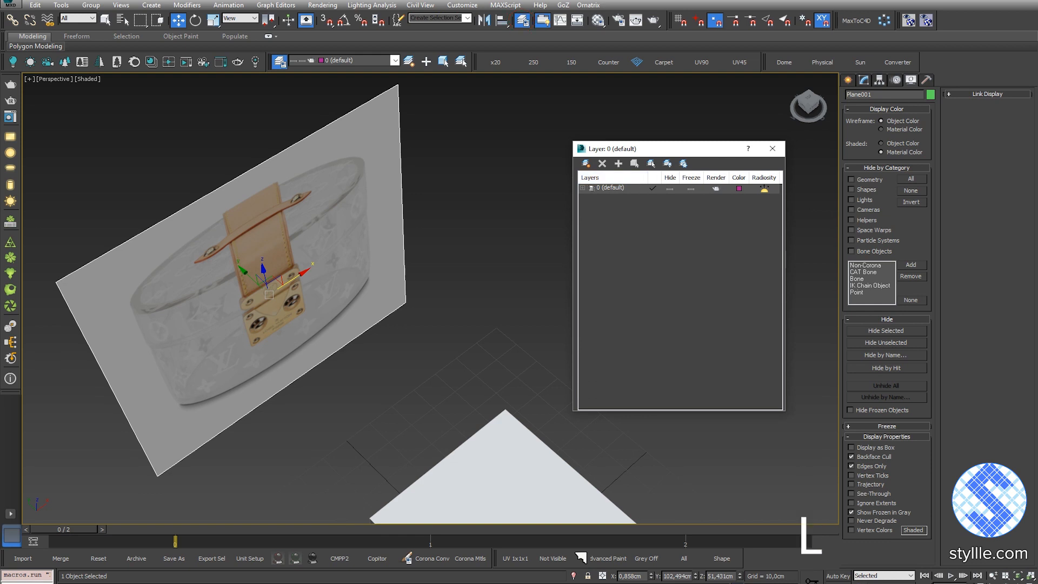
left_click(618, 163)
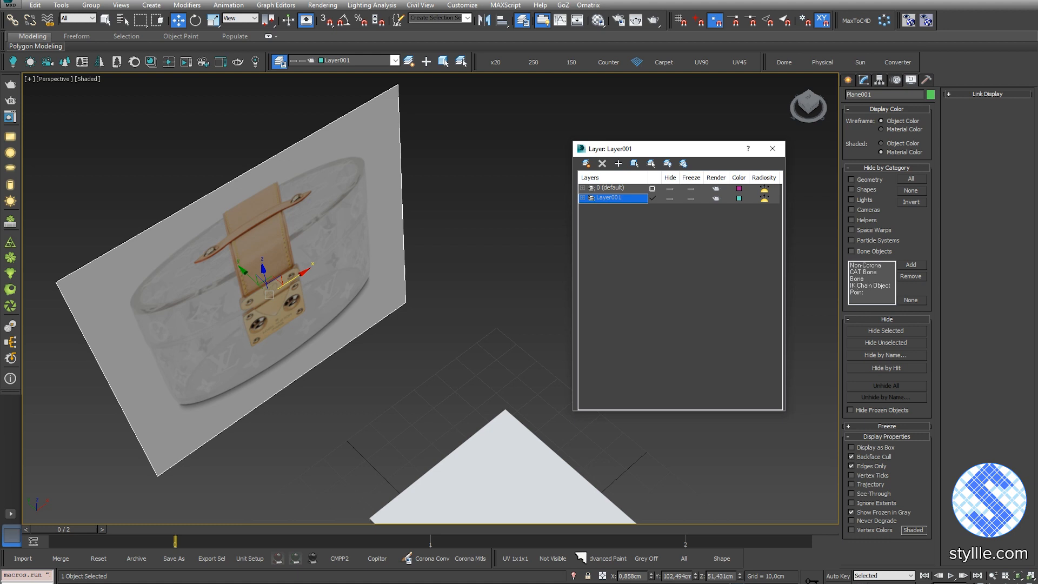
type("R")
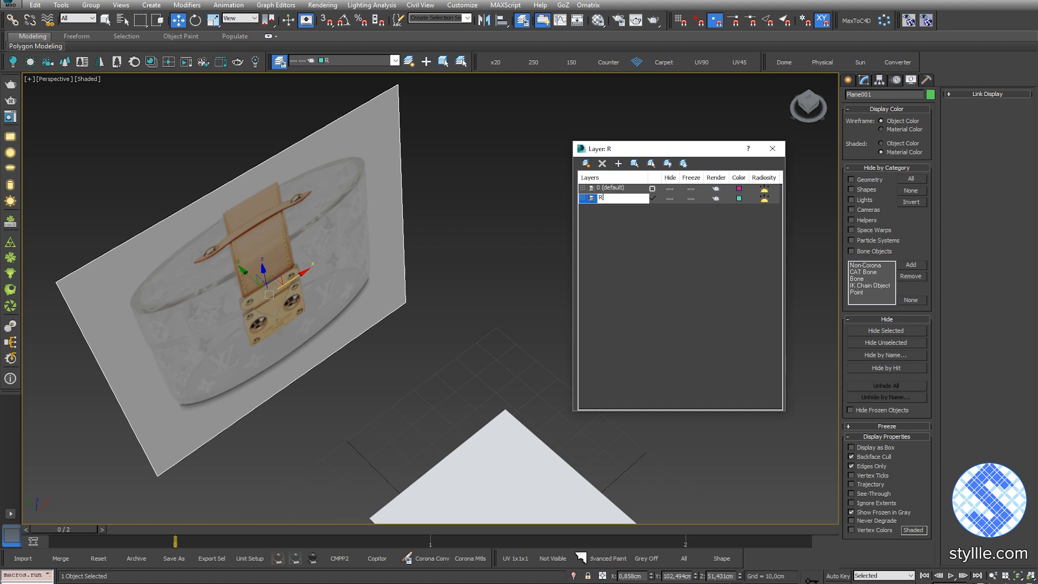
type("eferences")
left_click(884, 94)
type("Front")
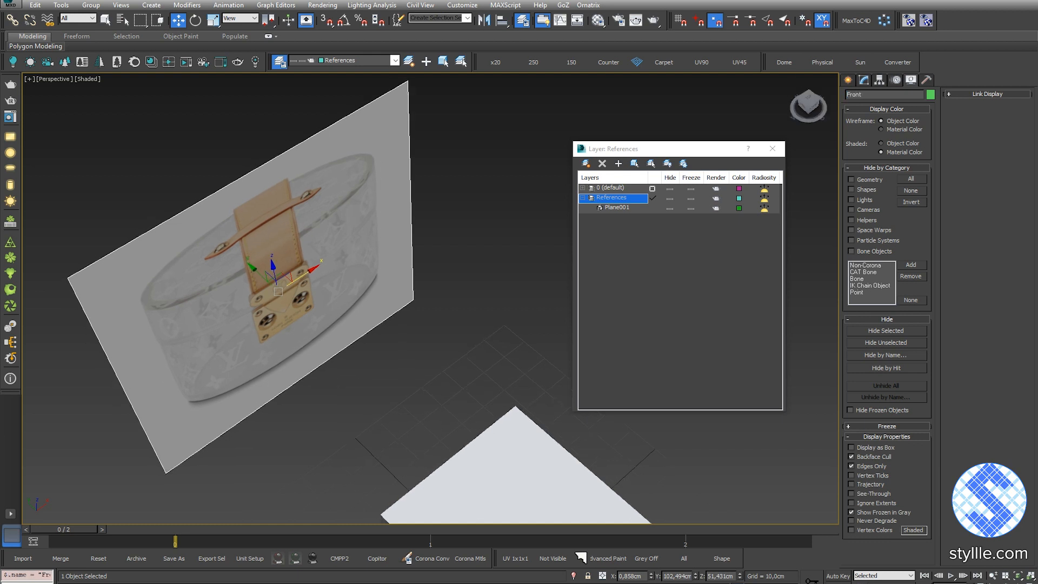
Step: Right-click the reference plane in the viewport
right_click(275, 272)
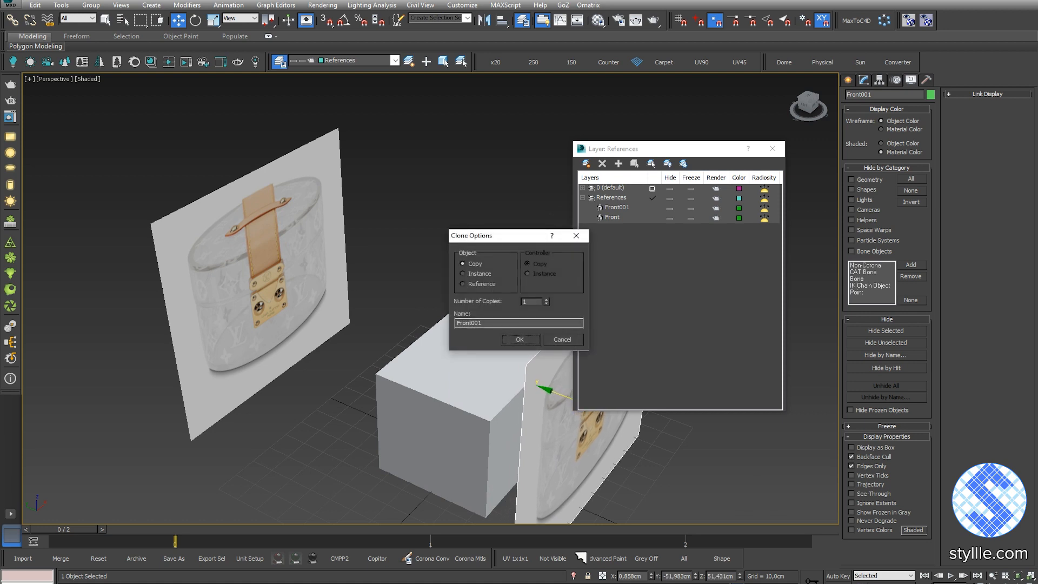
Step: Clone Front as an independent copy and rotate it with 5° angle snap enabled
left_click(519, 339)
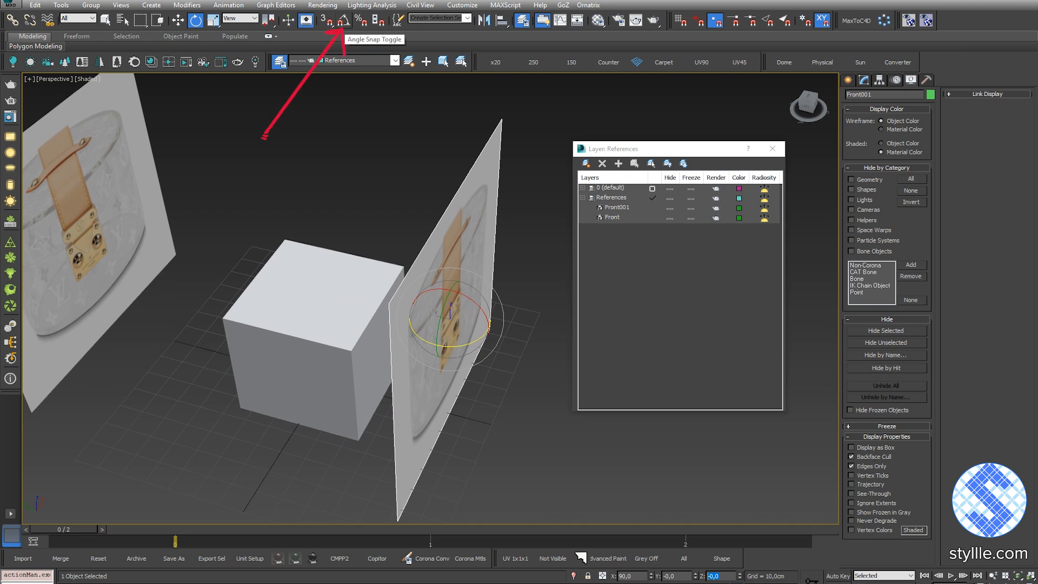
left_click(343, 20)
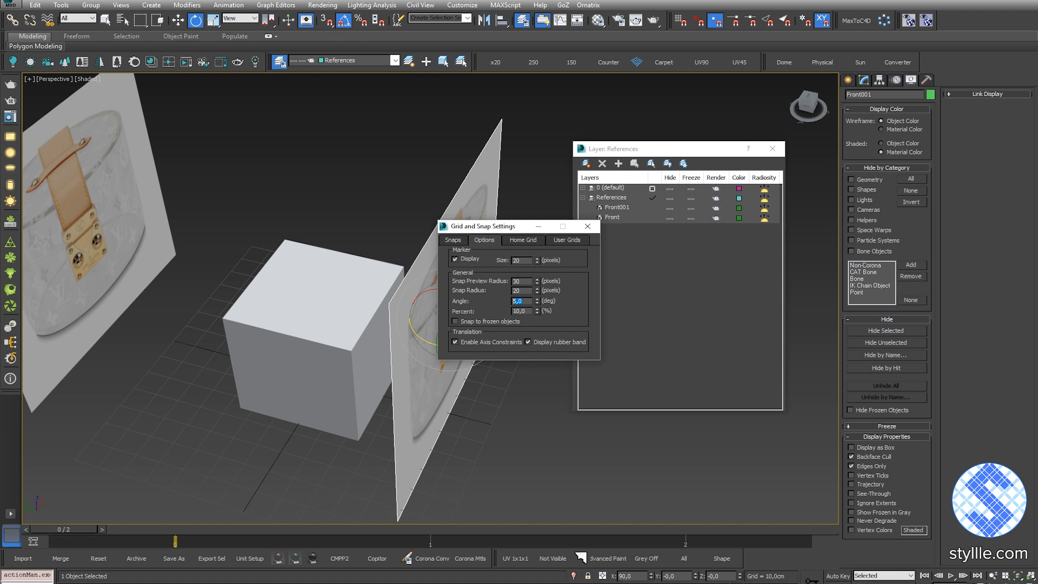
left_click(588, 226)
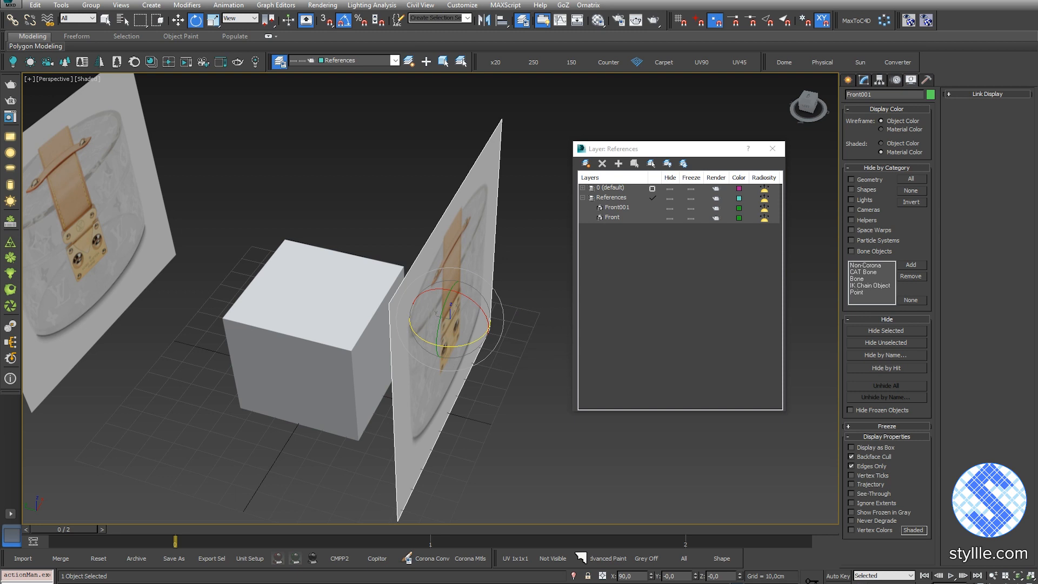
left_click_drag(464, 298, 437, 337)
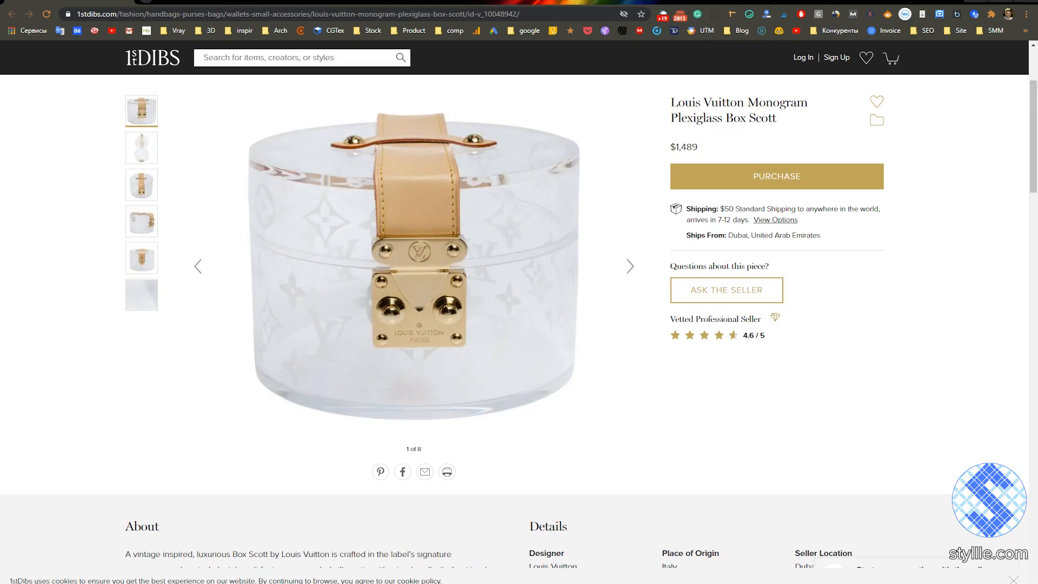
scroll("down", 3)
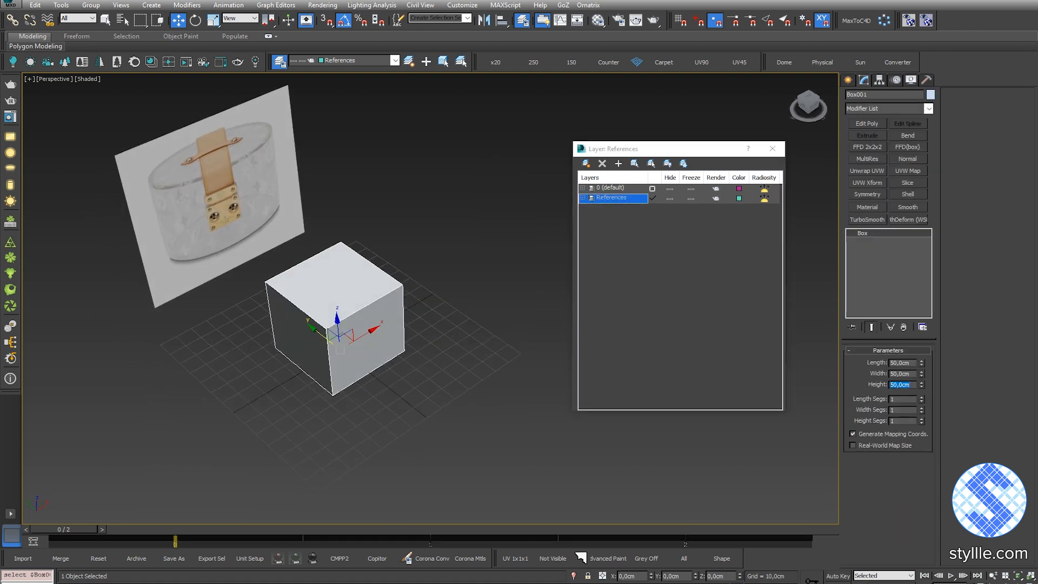
Step: Set Box001's Height to 9 cm and Length to 12.5 cm, viewed in a maximized viewport
type("9")
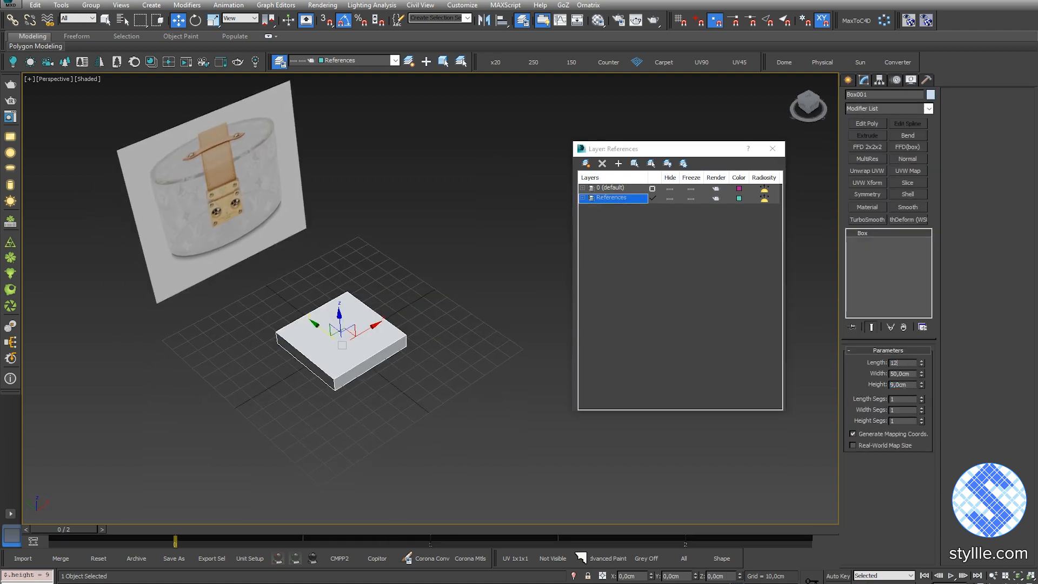
type("12.5cm")
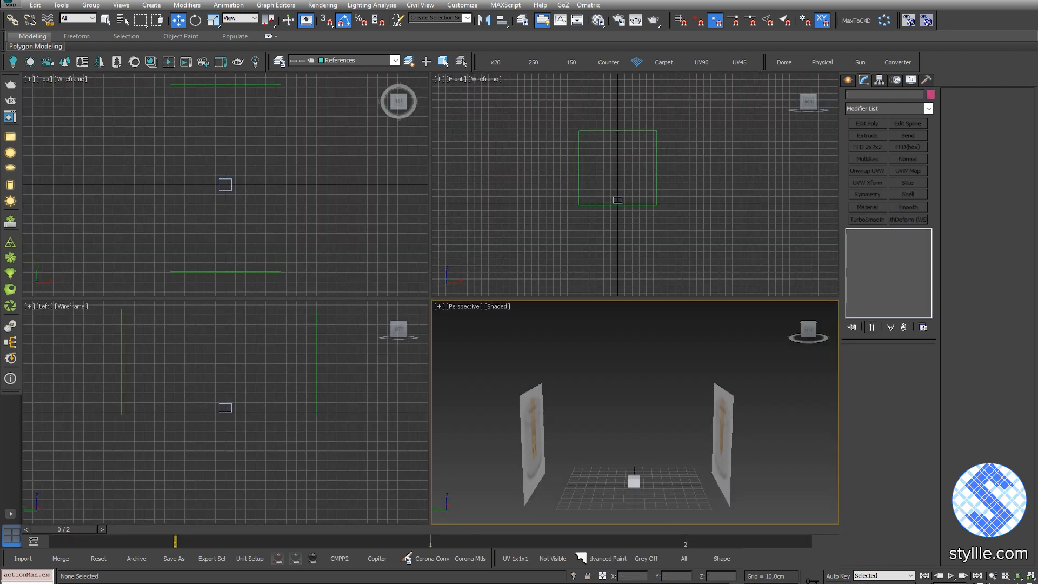
key("f3")
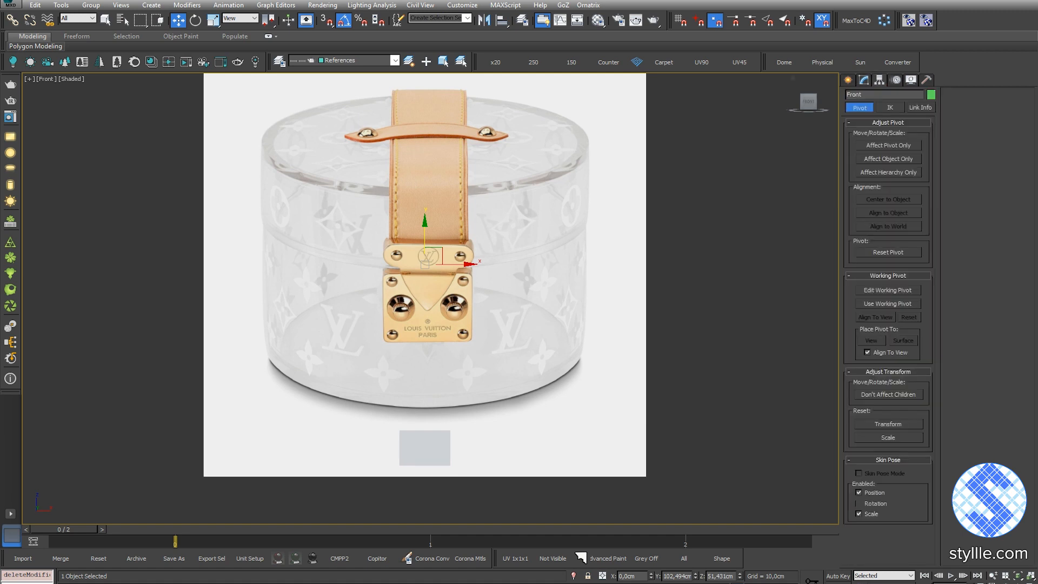
Step: Turn on Affect Pivot Only and move the Front plane's pivot up on the photo
left_click(887, 145)
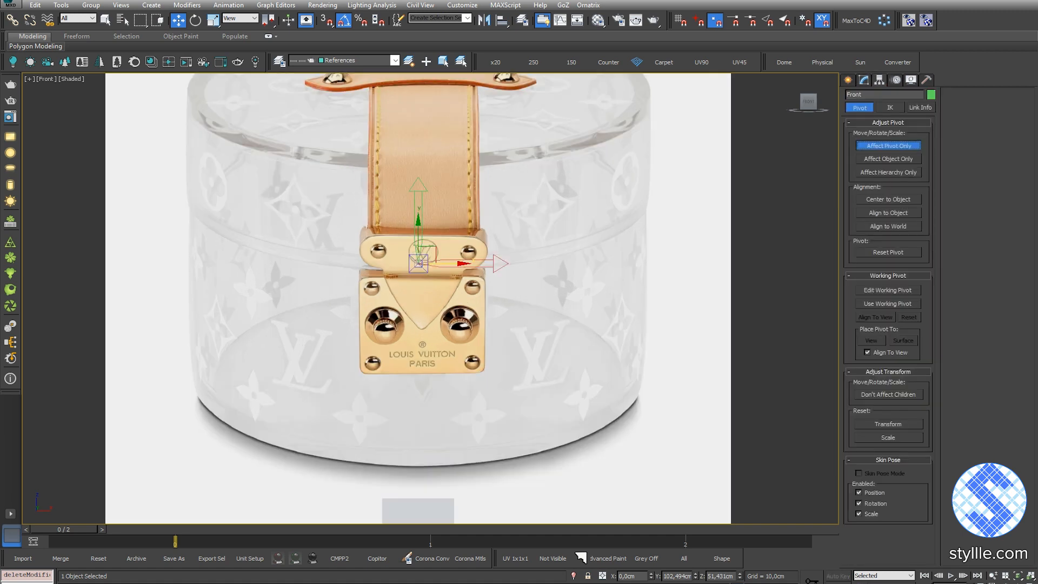
left_click_drag(419, 262, 425, 232)
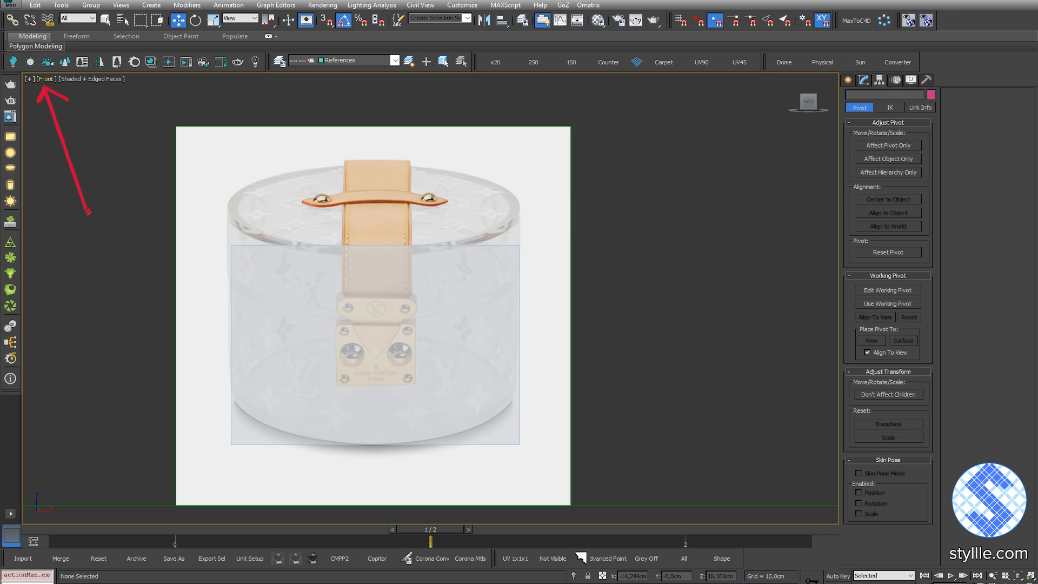
Step: Change the viewport from the Front view to the Back view
left_click(45, 78)
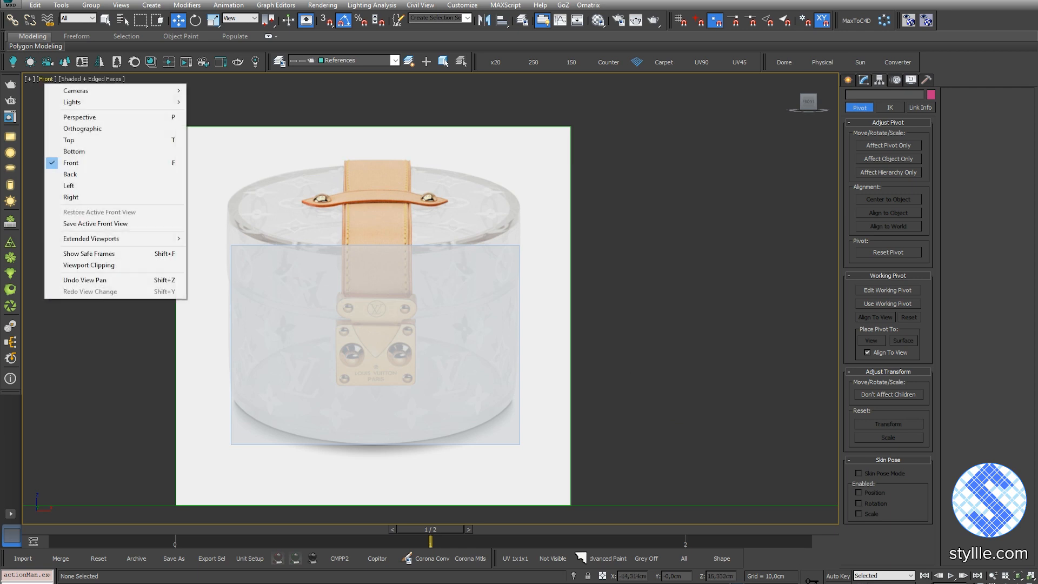
left_click(70, 174)
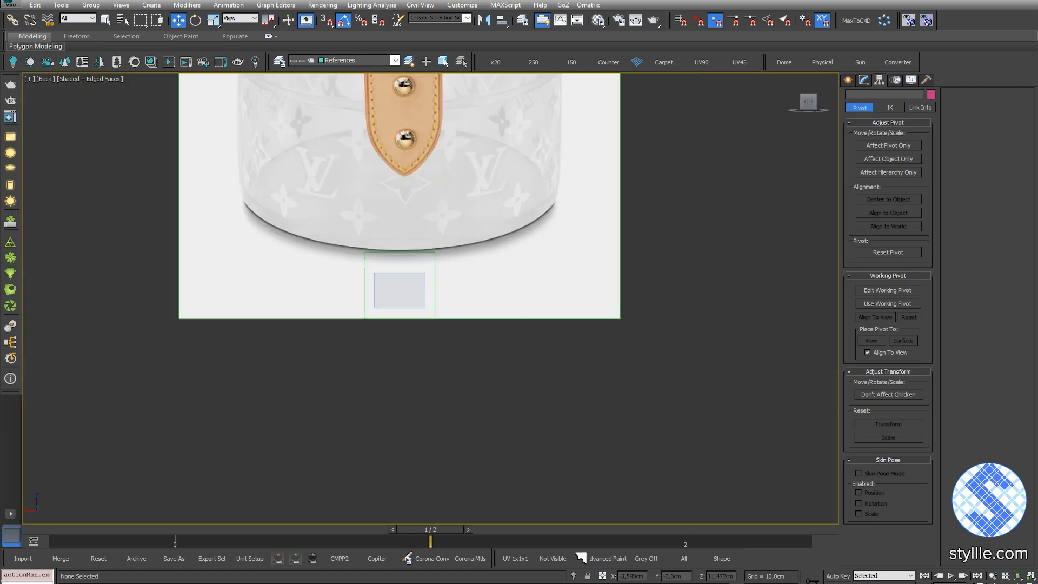